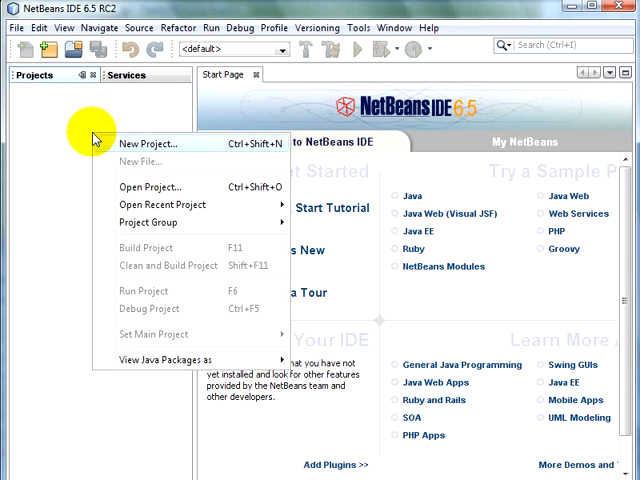
# Start a new Ruby on Rails Application project and name it GlassFishV3Rocks.
pyautogui.click(143, 144)
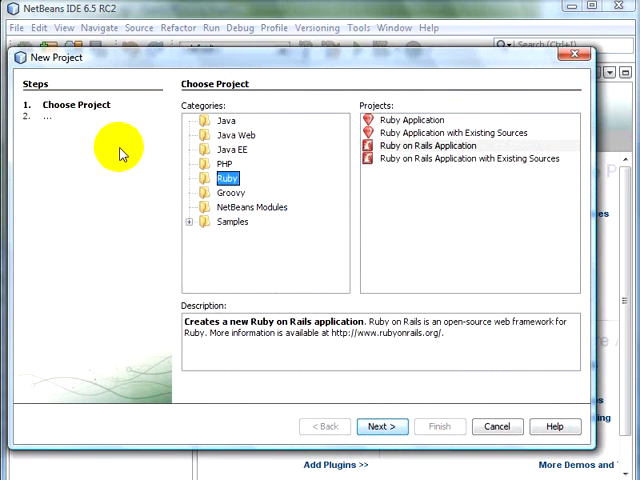
pyautogui.moveTo(378, 143)
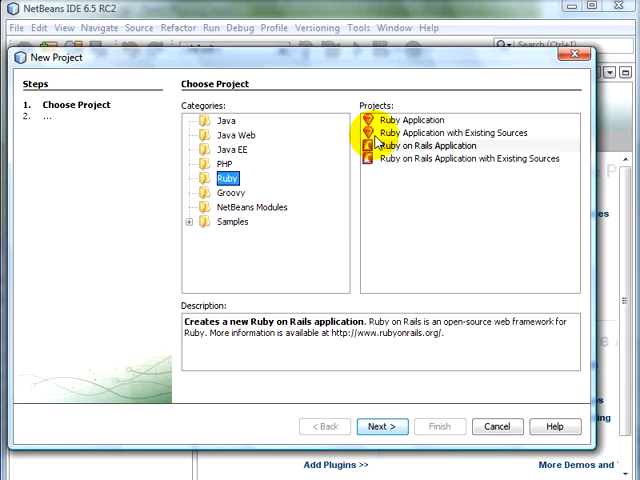
pyautogui.click(425, 145)
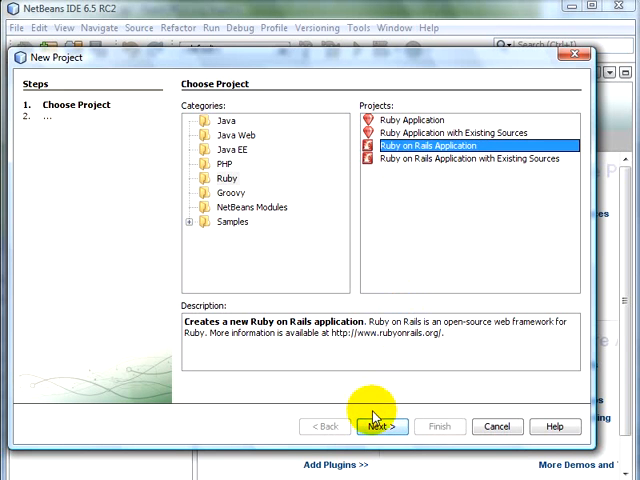
pyautogui.click(378, 426)
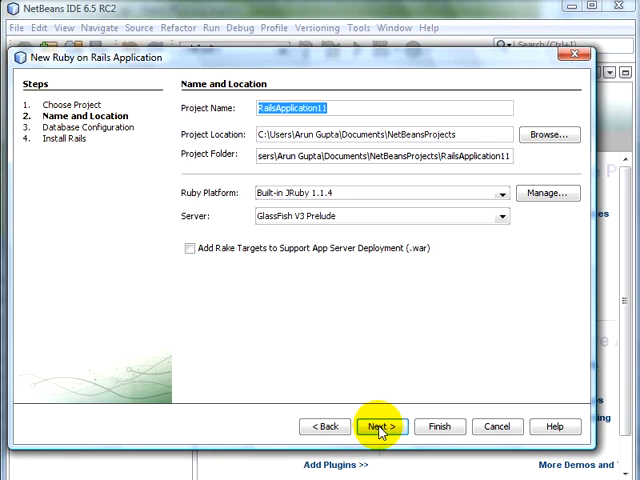
pyautogui.write('GlassFish')
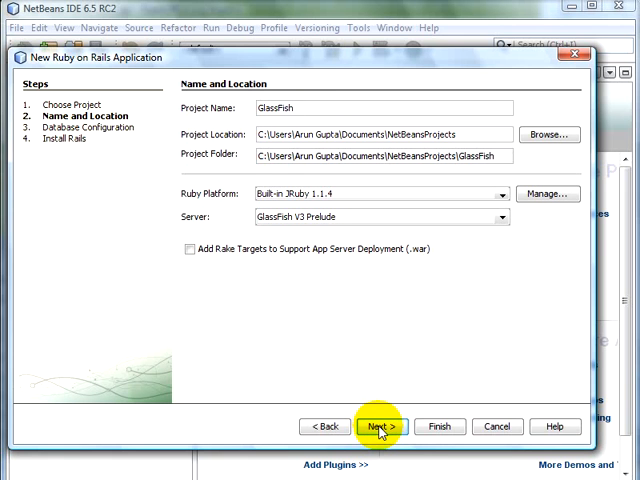
pyautogui.write('V3Rocks')
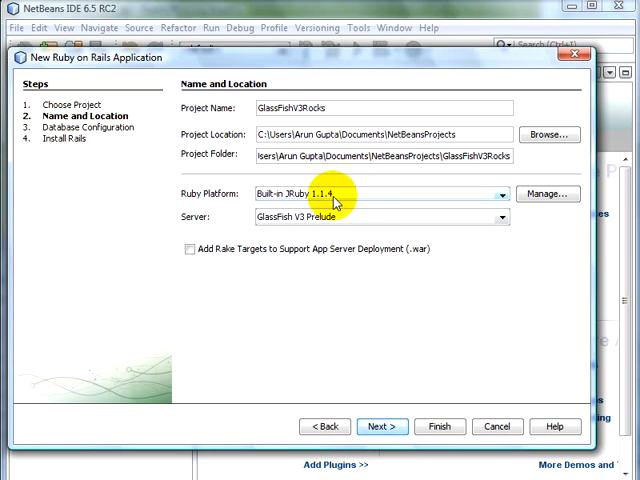
pyautogui.moveTo(335, 217)
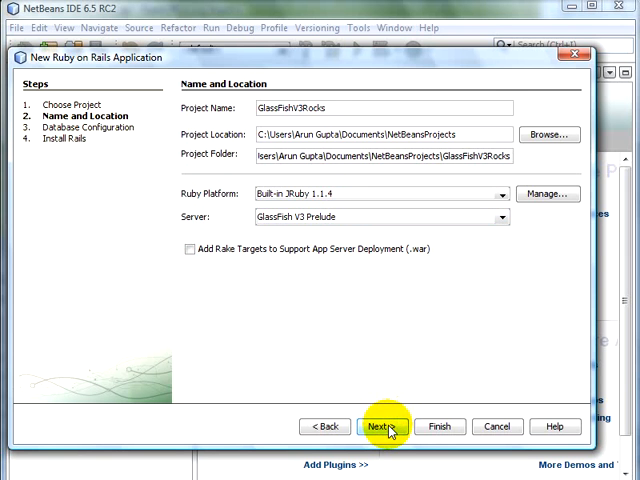
# Finish creating the project with MySQL database information specified directly.
pyautogui.click(382, 426)
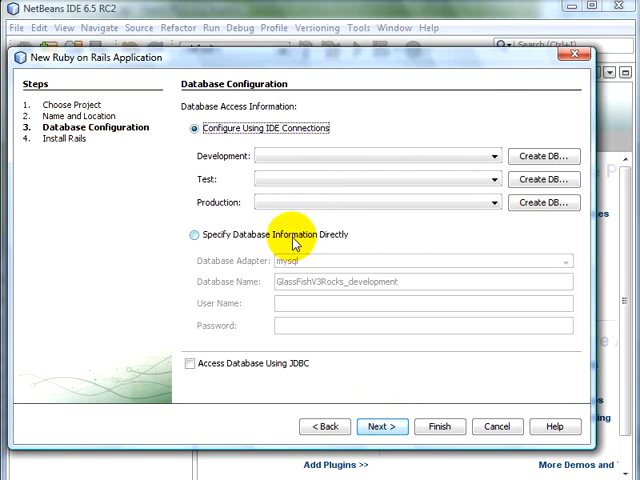
pyautogui.click(193, 234)
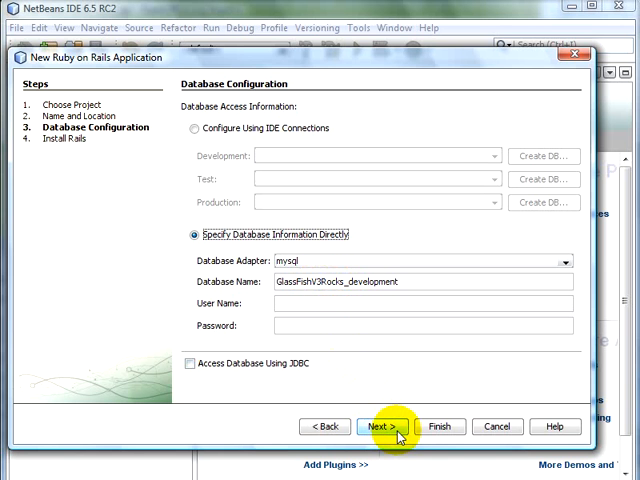
pyautogui.click(380, 426)
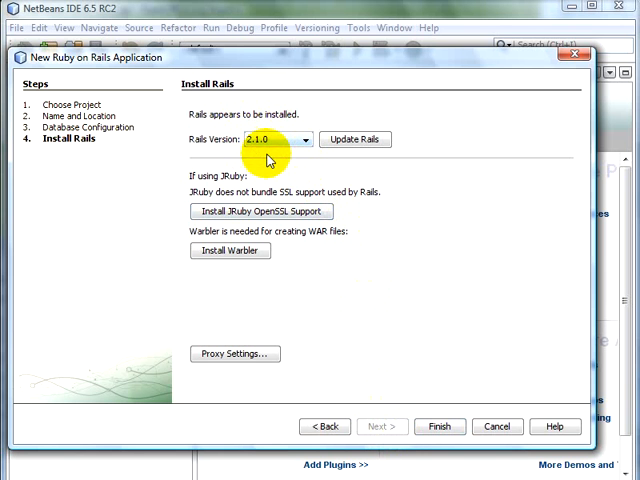
pyautogui.moveTo(440, 426)
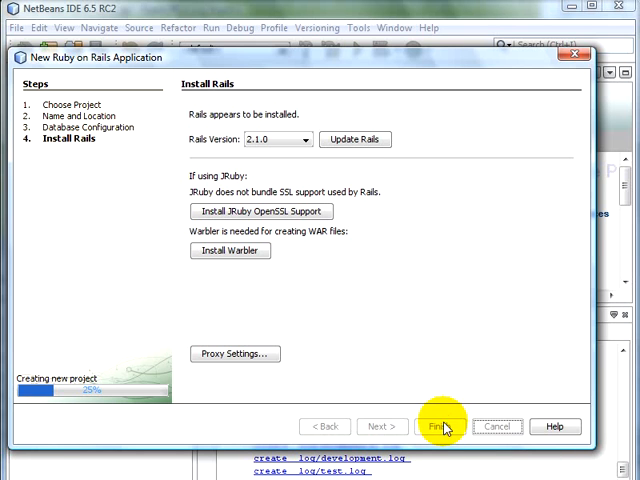
pyautogui.click(437, 426)
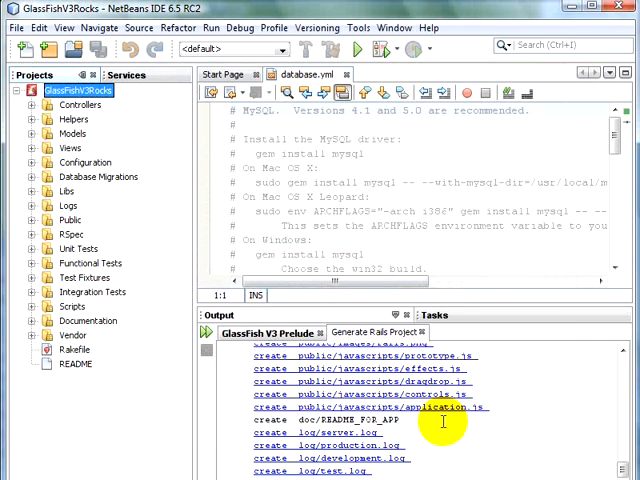
pyautogui.moveTo(157, 145)
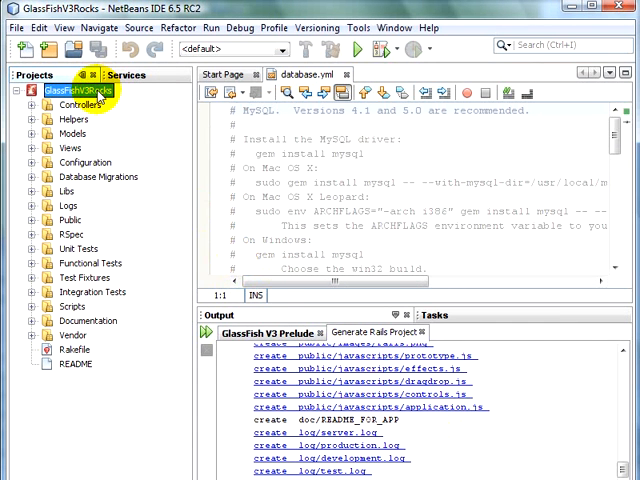
# Generate a scaffold for model runner with distance:float and time:integer attributes.
pyautogui.rightClick(65, 90)
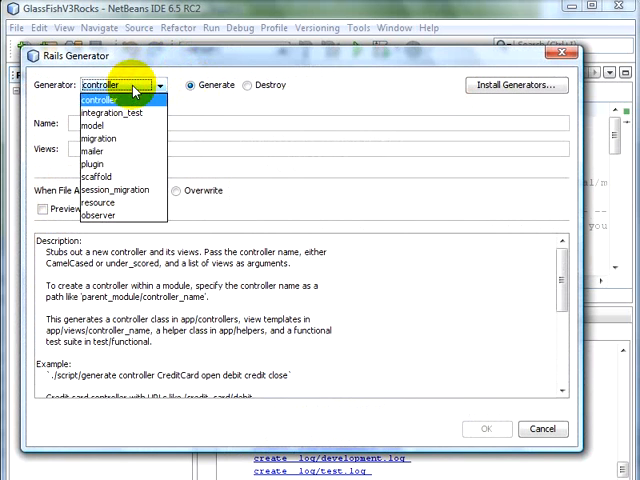
pyautogui.moveTo(108, 177)
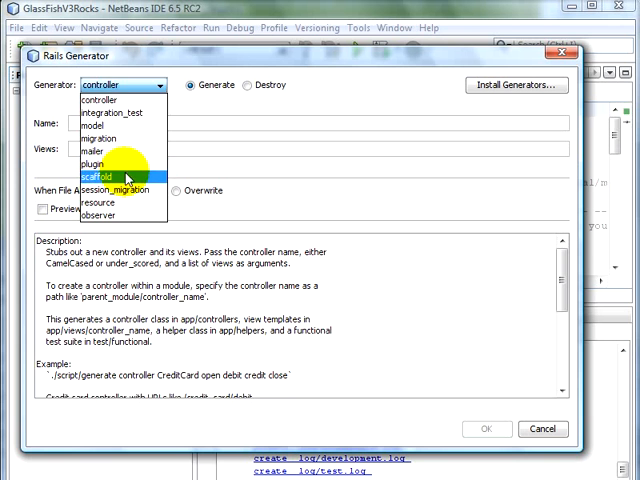
pyautogui.click(100, 176)
pyautogui.write('runner')
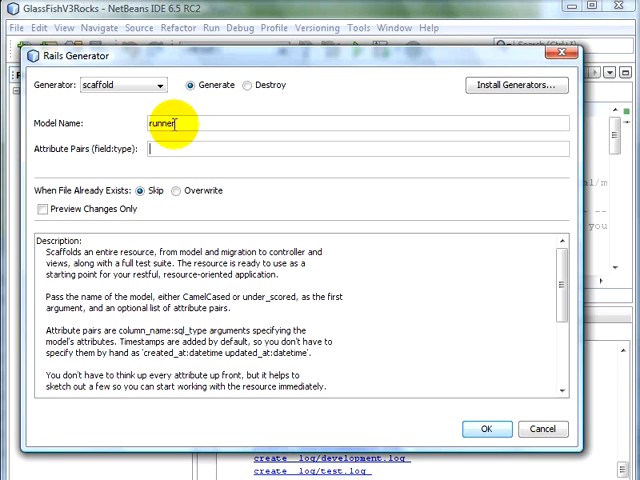
pyautogui.write('distr')
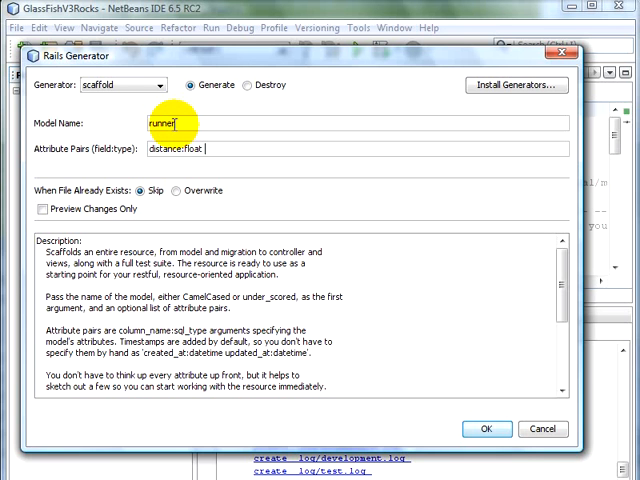
pyautogui.write('time:integer')
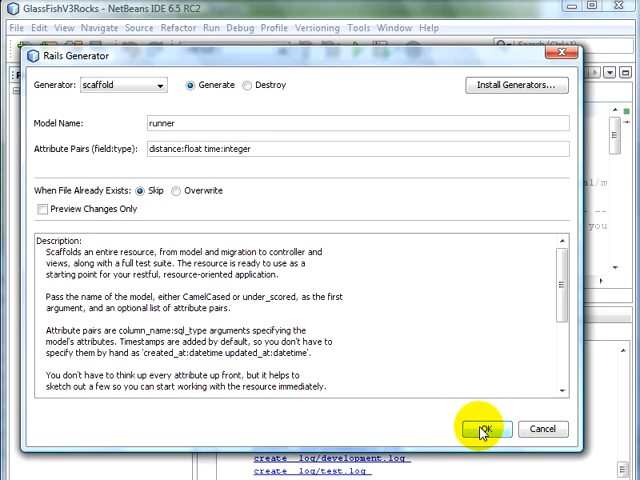
pyautogui.click(483, 429)
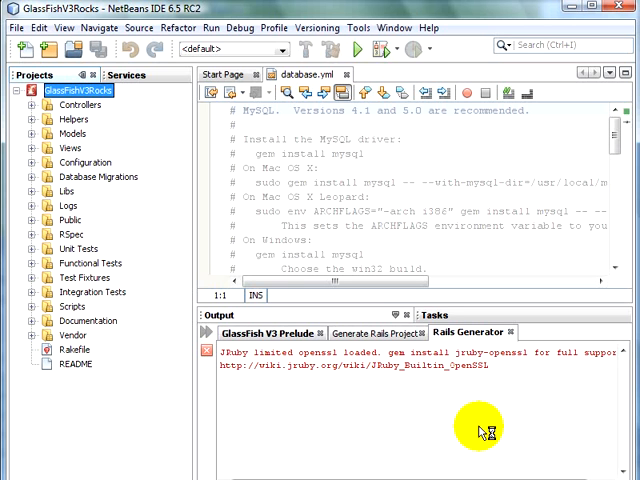
# Run the db:create rake task on the GlassFishV3Rocks project.
pyautogui.scroll(-3)
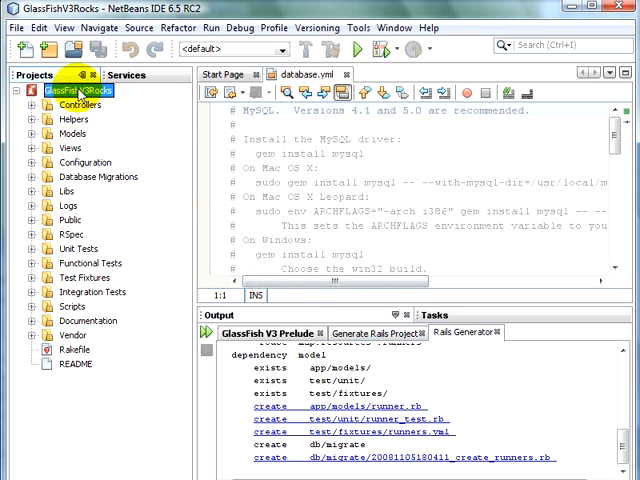
pyautogui.rightClick(65, 90)
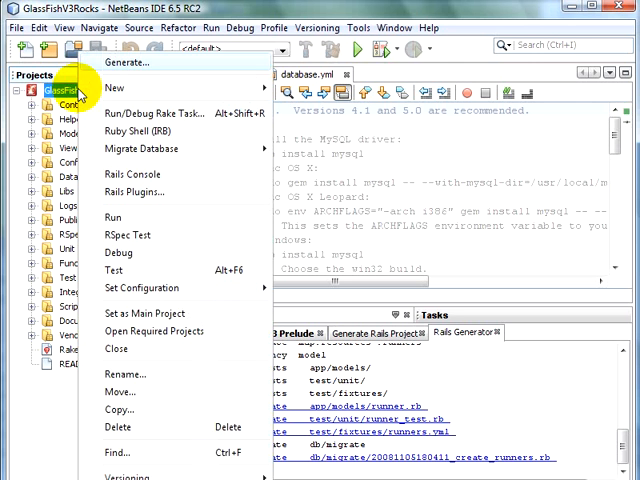
pyautogui.moveTo(115, 110)
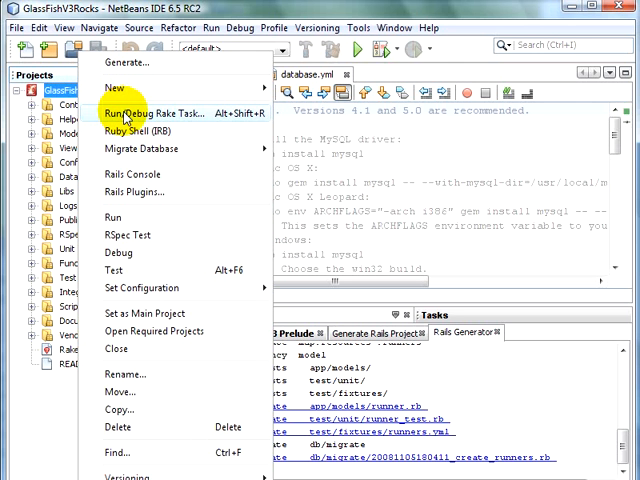
pyautogui.click(146, 101)
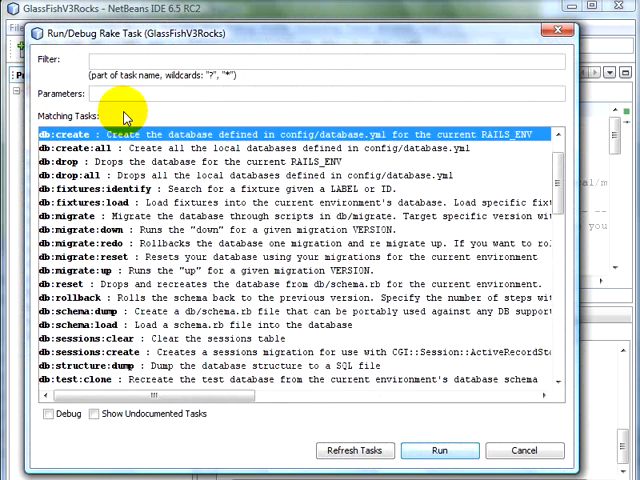
pyautogui.write('create')
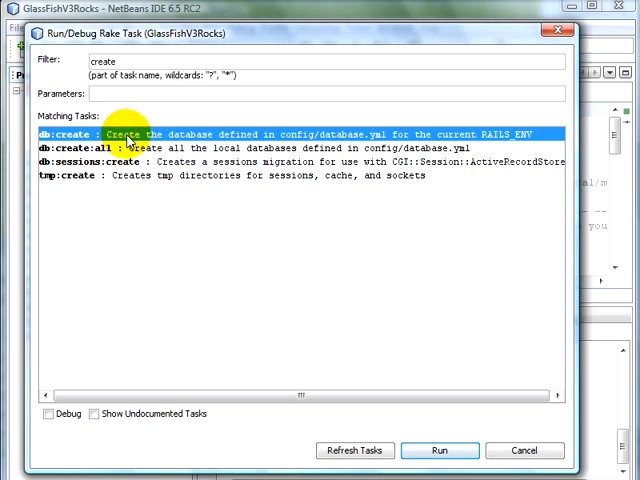
pyautogui.moveTo(305, 249)
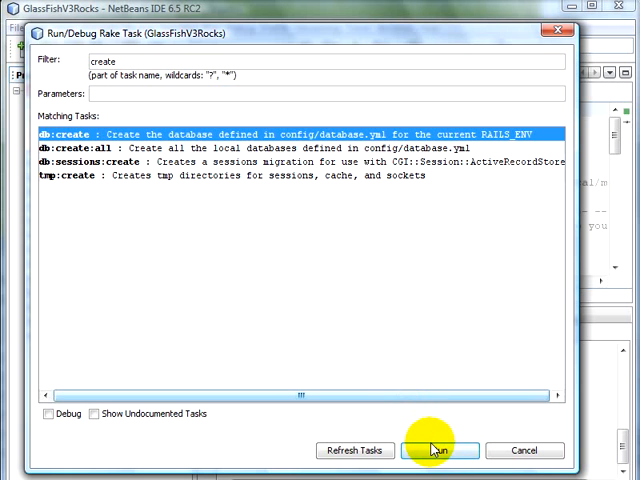
pyautogui.click(438, 450)
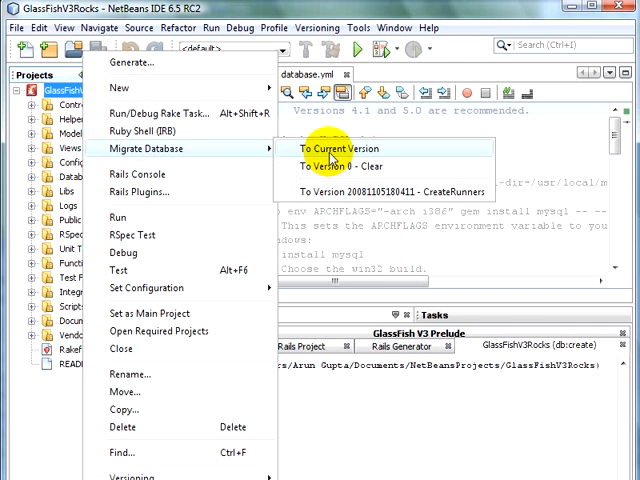
# Migrate the database to the current version and run the Rails application.
pyautogui.click(327, 142)
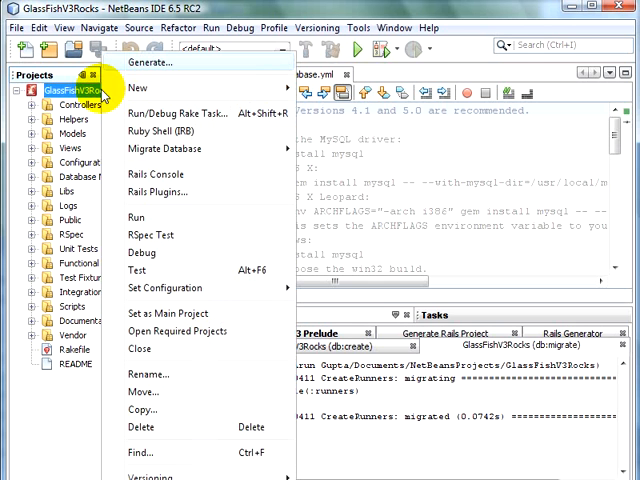
pyautogui.moveTo(176, 215)
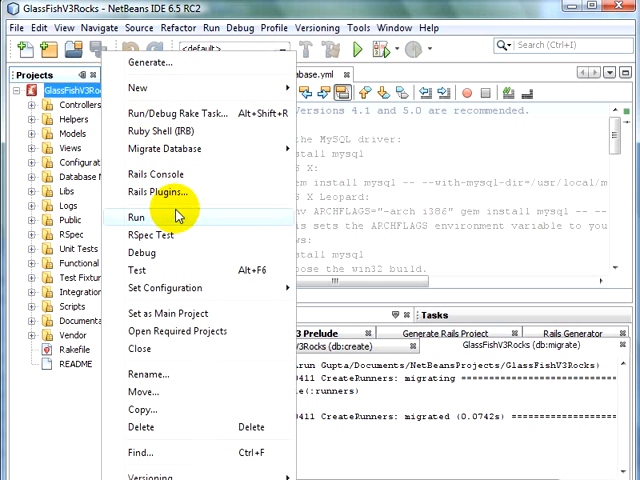
pyautogui.click(133, 215)
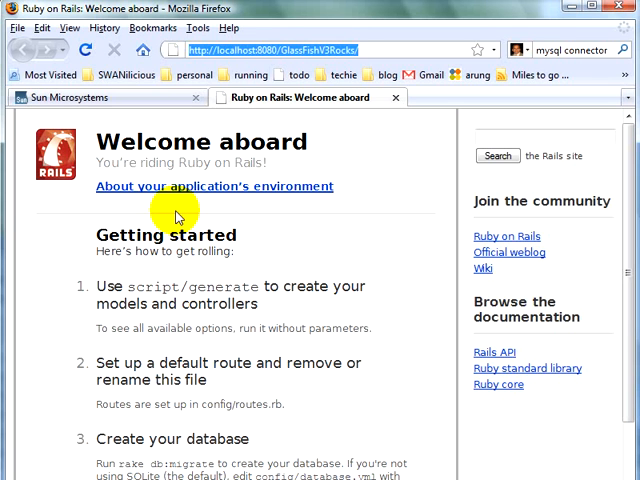
# Open the runners page and add a runner with distance 10 and time 80.
pyautogui.write('runners')
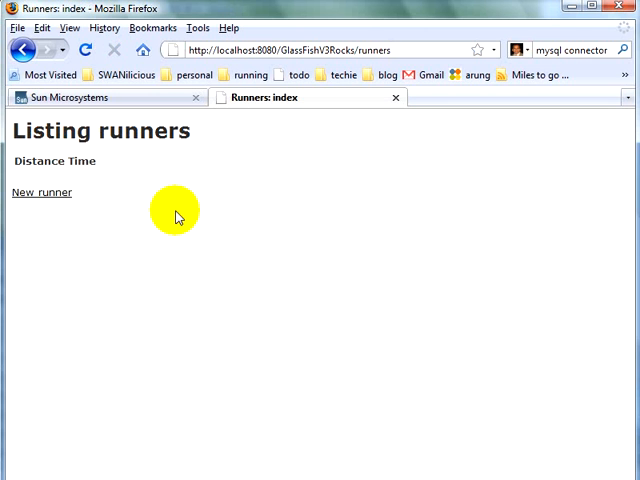
pyautogui.moveTo(140, 208)
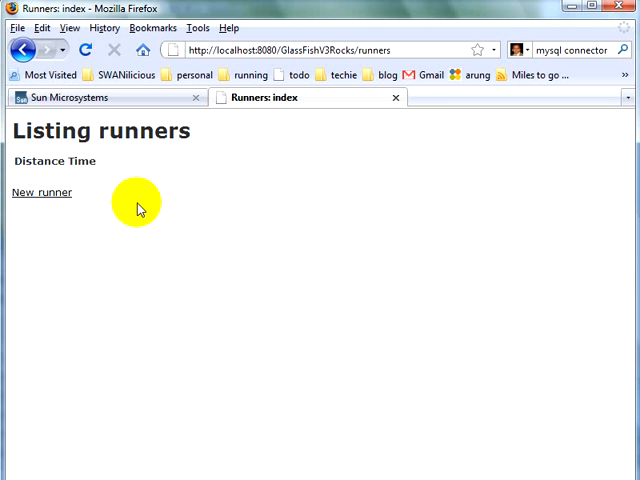
pyautogui.click(41, 192)
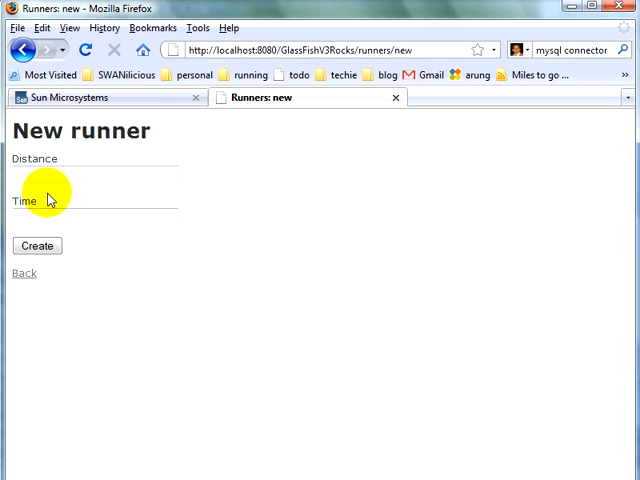
pyautogui.click(95, 174)
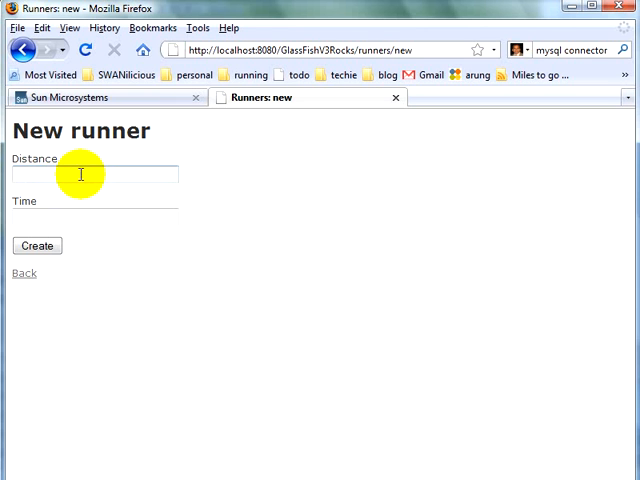
pyautogui.write('10')
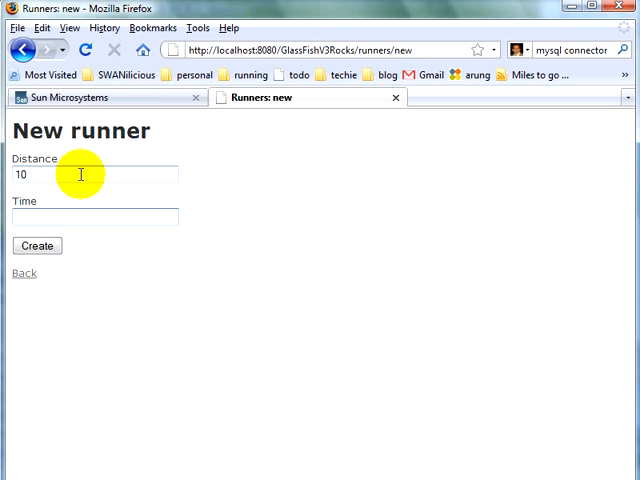
pyautogui.write('80')
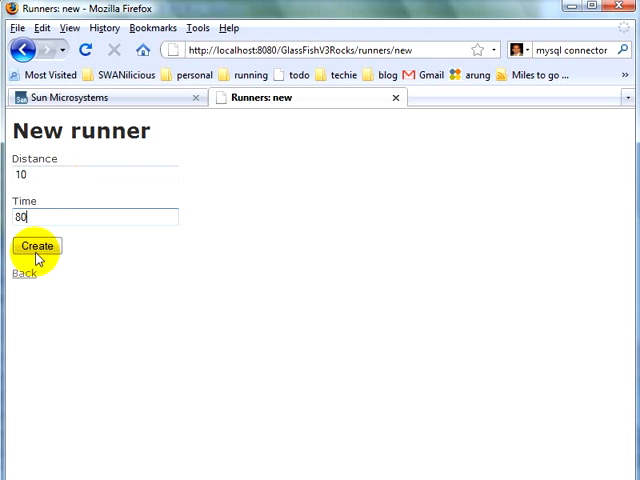
pyautogui.click(37, 246)
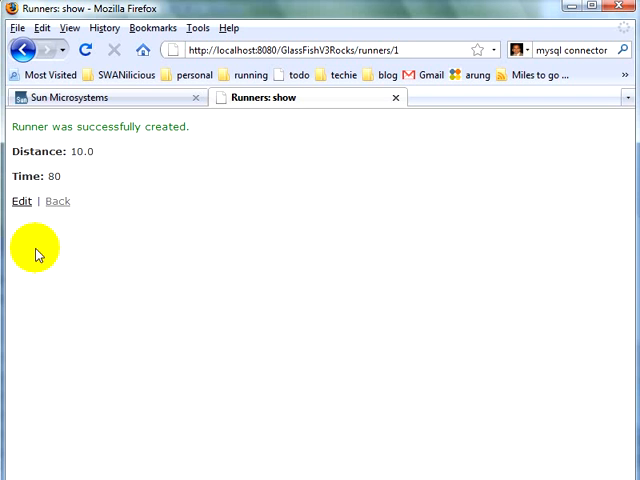
pyautogui.click(58, 201)
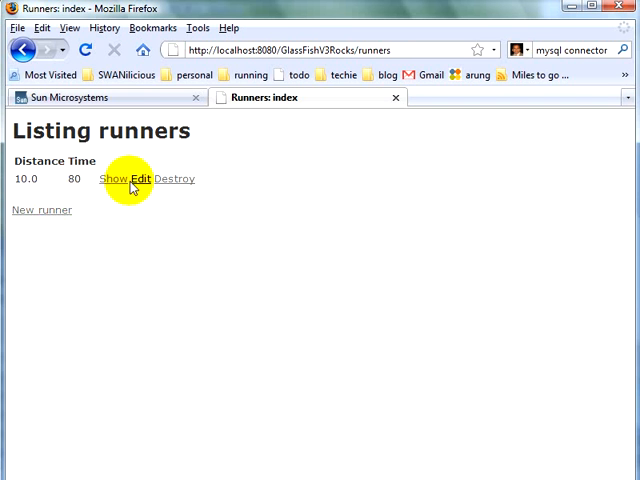
# Add a second runner with distance 12 and time 96, then return to the listing.
pyautogui.click(41, 210)
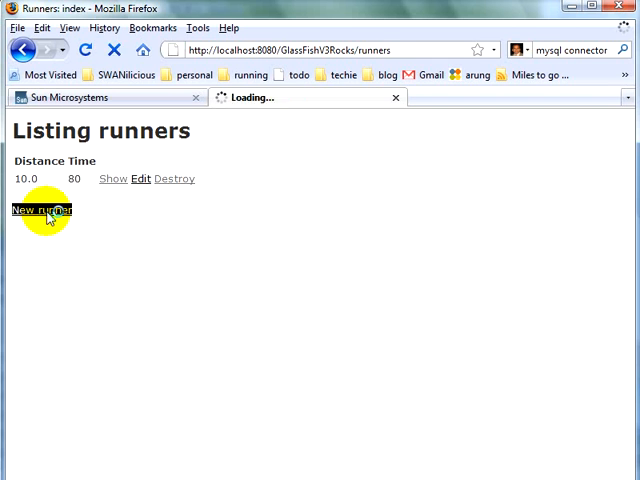
pyautogui.click(37, 210)
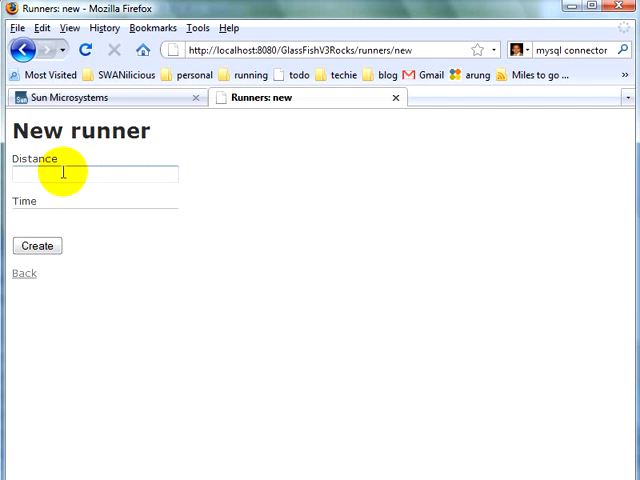
pyautogui.write('12')
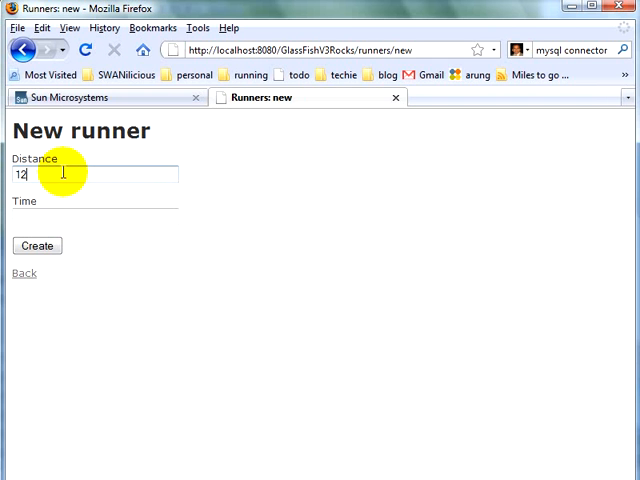
pyautogui.click(95, 217)
pyautogui.write('96')
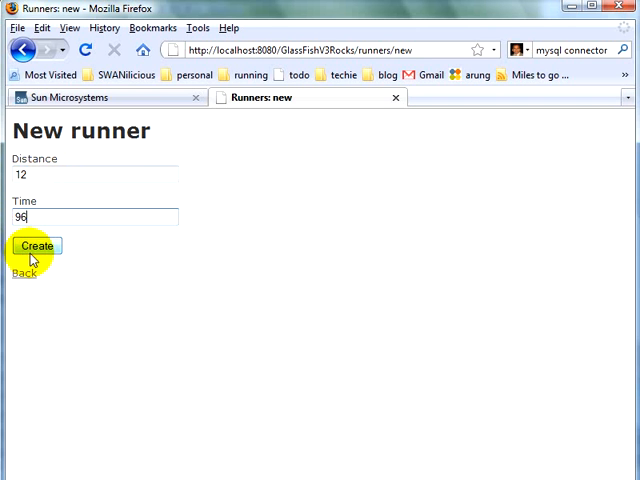
pyautogui.click(37, 246)
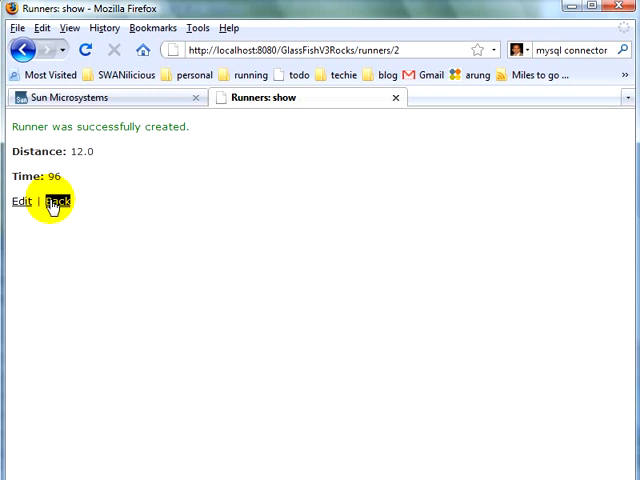
pyautogui.click(55, 200)
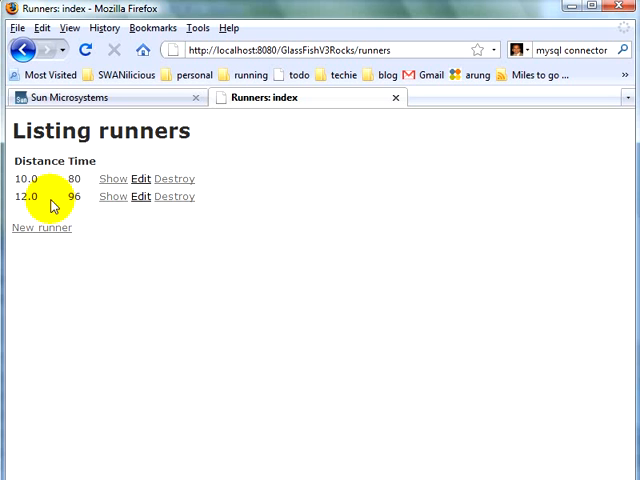
pyautogui.moveTo(311, 313)
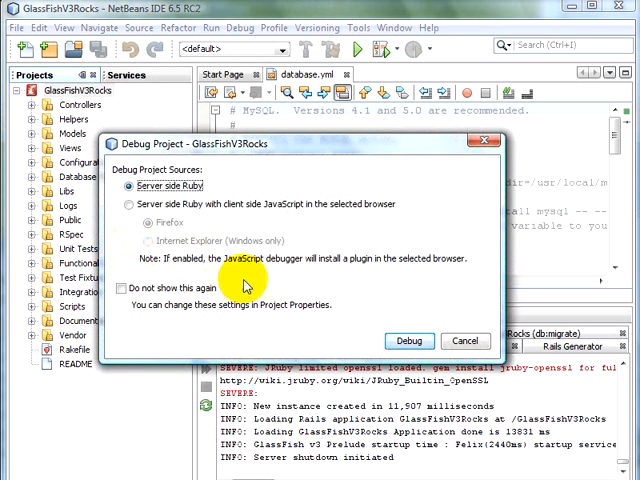
pyautogui.moveTo(358, 322)
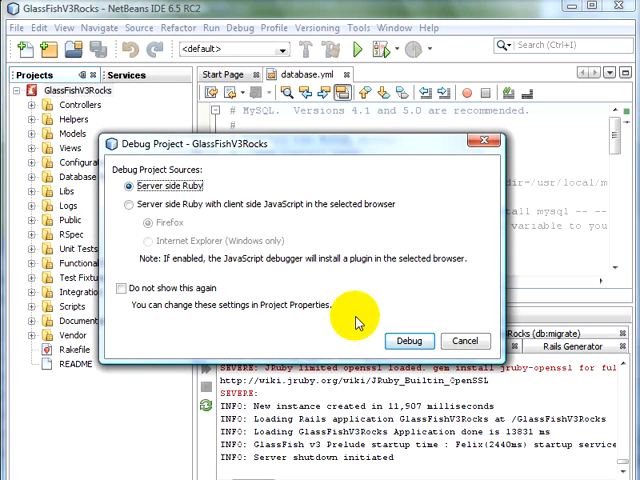
# Debug the project with server-side Ruby only and expand the Controllers folder.
pyautogui.click(408, 341)
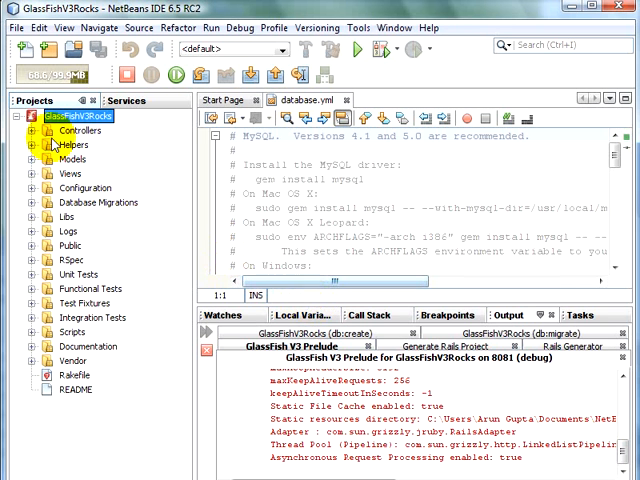
pyautogui.click(33, 130)
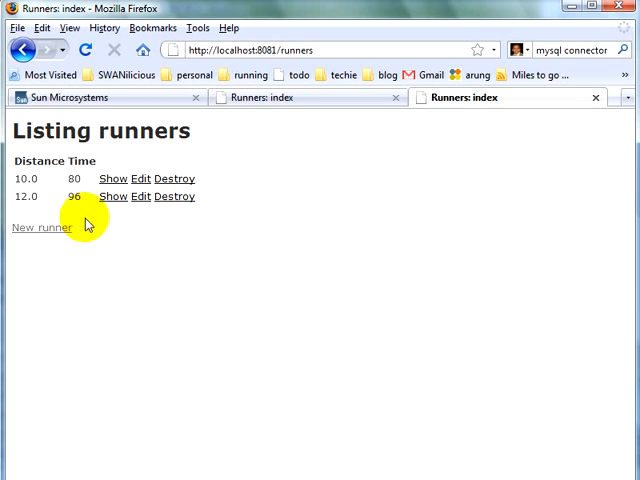
# Request the New runner page from the runners listing, triggering the controller breakpoint.
pyautogui.click(41, 227)
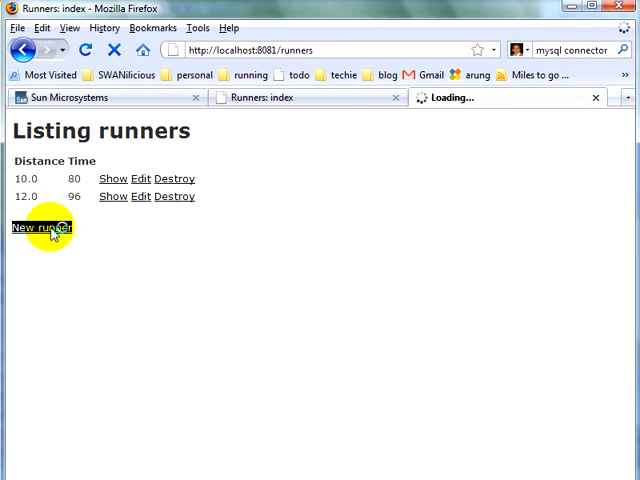
pyautogui.click(41, 227)
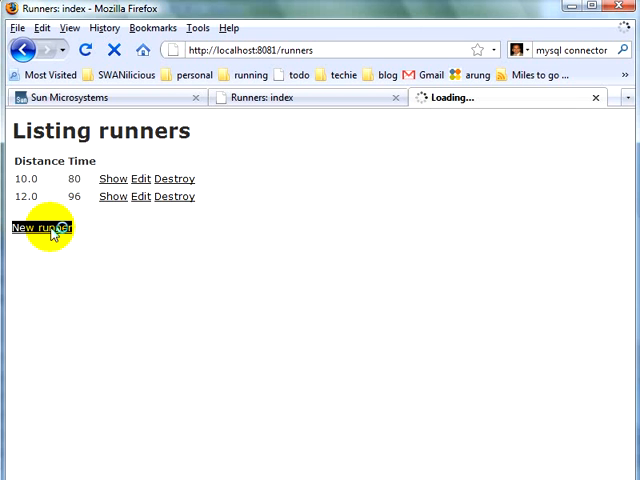
pyautogui.click(40, 226)
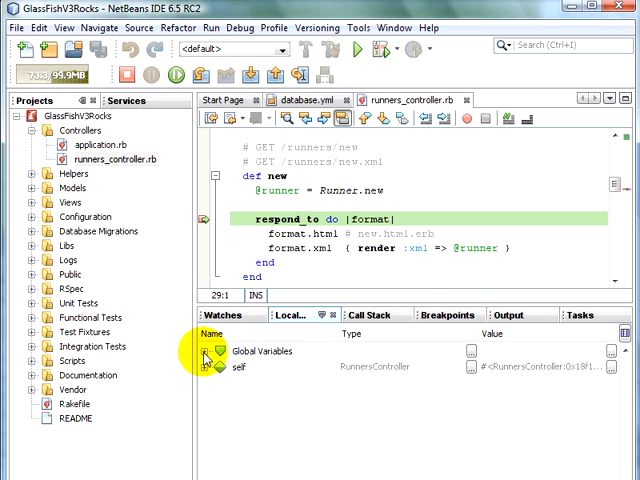
pyautogui.click(195, 350)
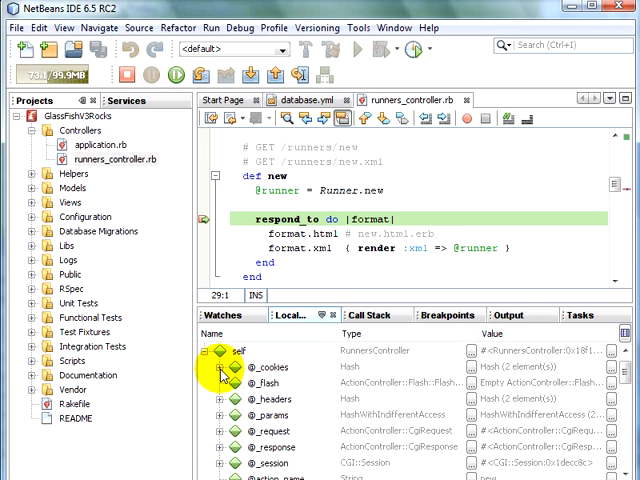
pyautogui.click(222, 376)
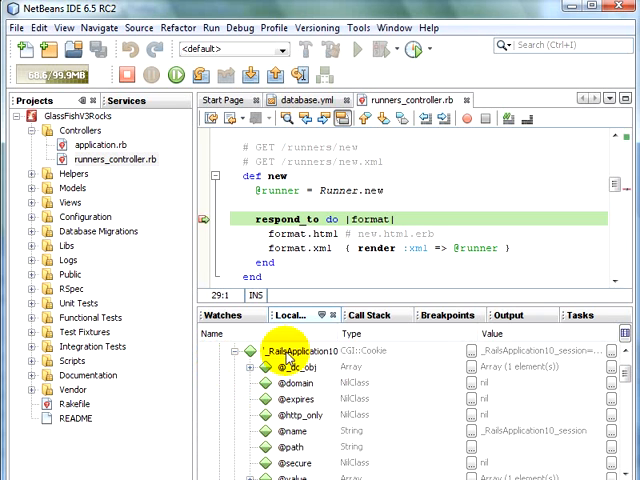
pyautogui.click(369, 315)
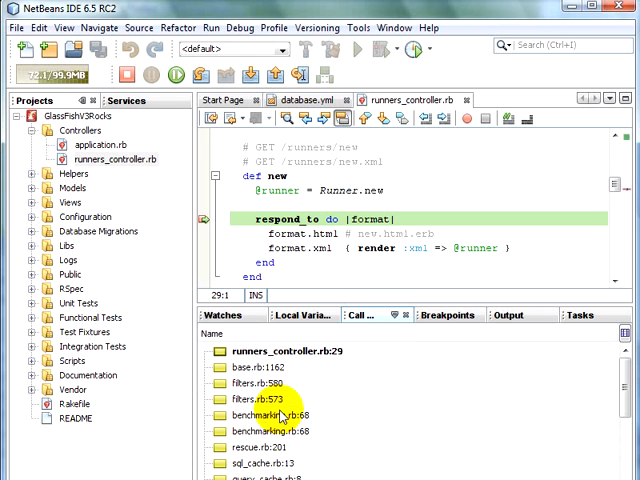
pyautogui.moveTo(283, 467)
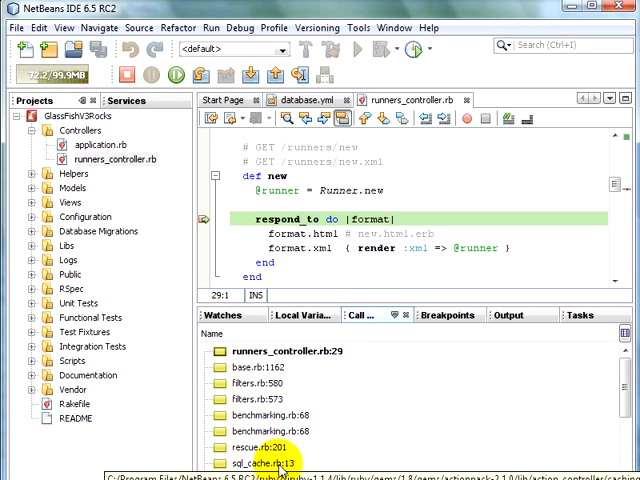
# Open sql_cache.rb at line 13 from the call stack, then close it.
pyautogui.doubleClick(264, 465)
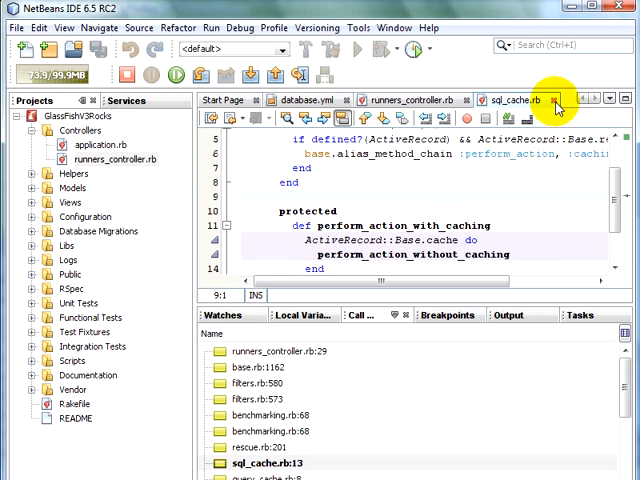
pyautogui.click(558, 99)
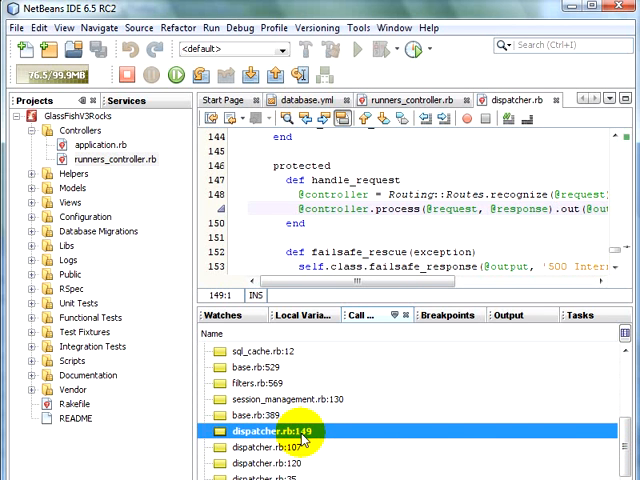
pyautogui.moveTo(390, 163)
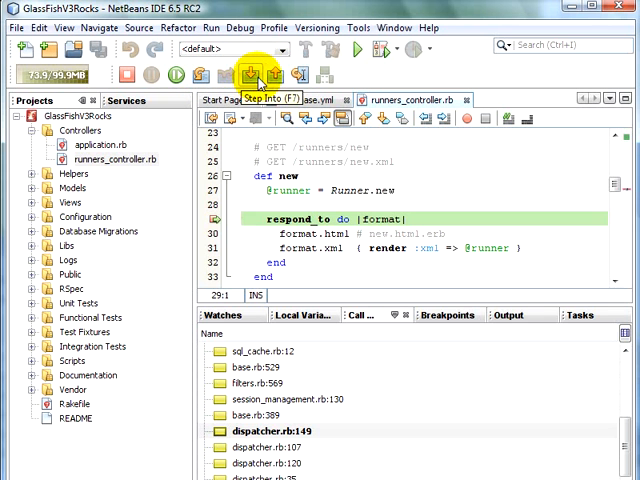
pyautogui.moveTo(253, 78)
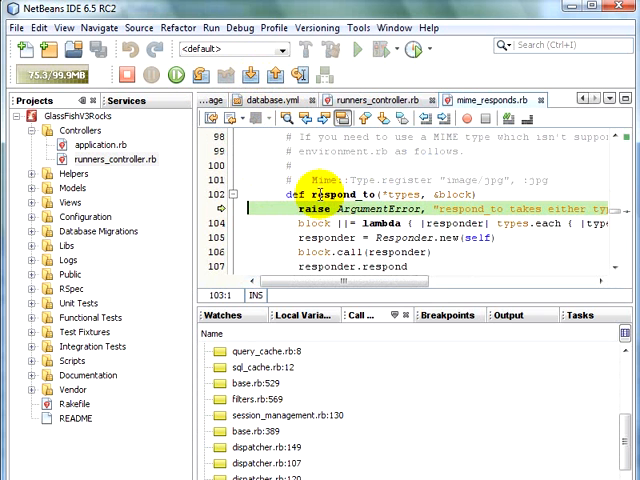
# Step Into from runners_controller.rb, landing in respond_to at mime_responds.rb line 103.
pyautogui.click(325, 188)
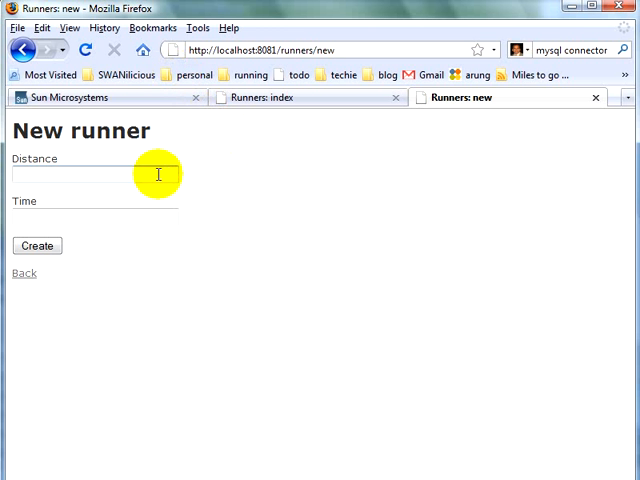
# Create a runner with distance 6 and time 42, then go back to the runners listing.
pyautogui.write('6')
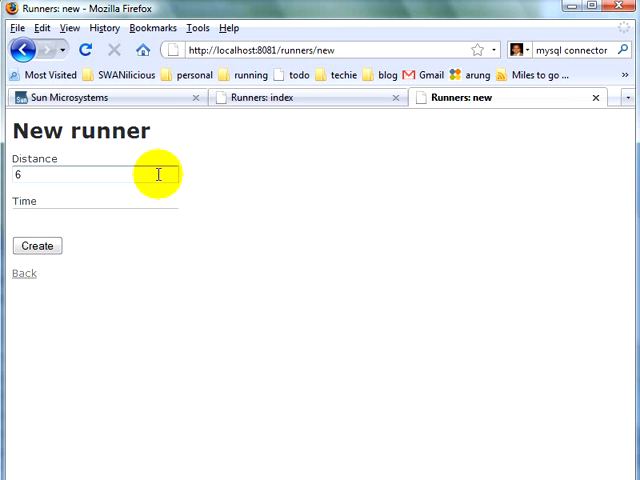
pyautogui.click(95, 217)
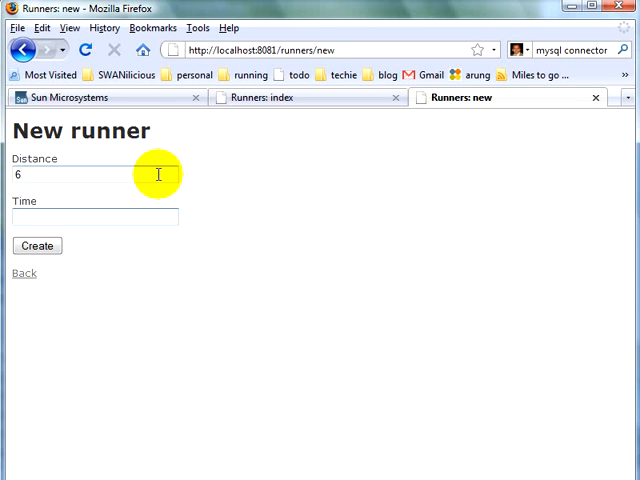
pyautogui.click(95, 218)
pyautogui.write('42')
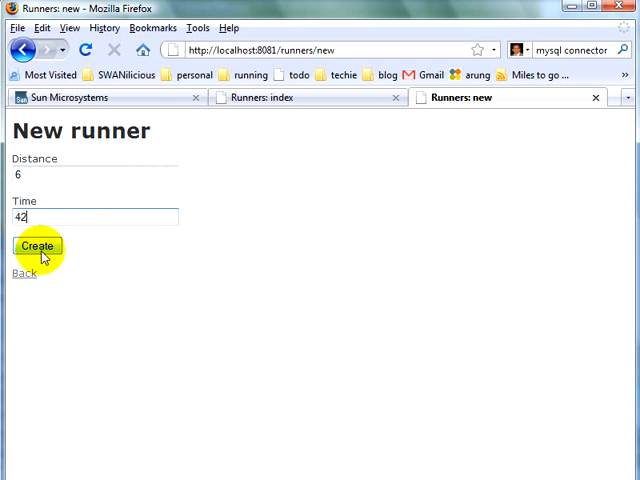
pyautogui.click(37, 246)
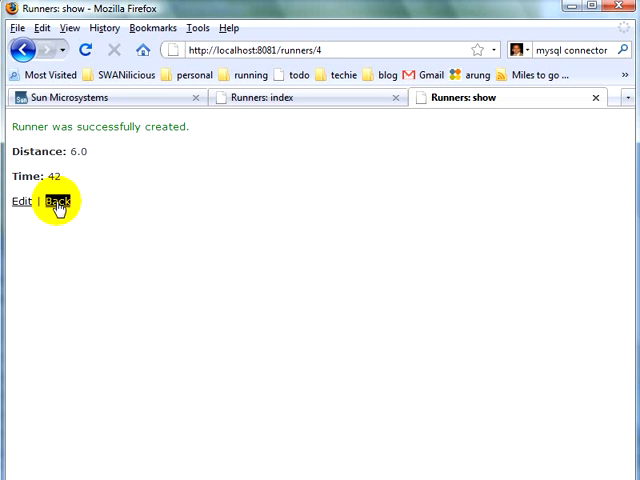
pyautogui.click(59, 201)
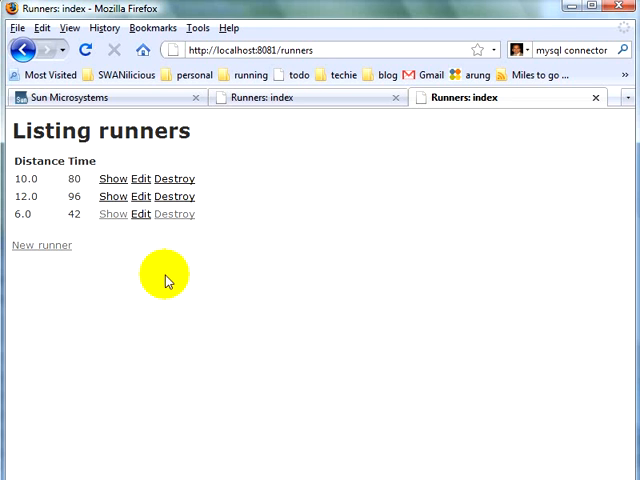
pyautogui.moveTo(283, 218)
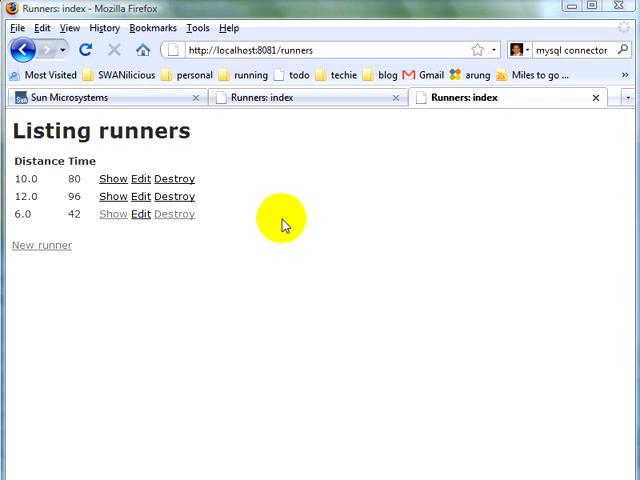